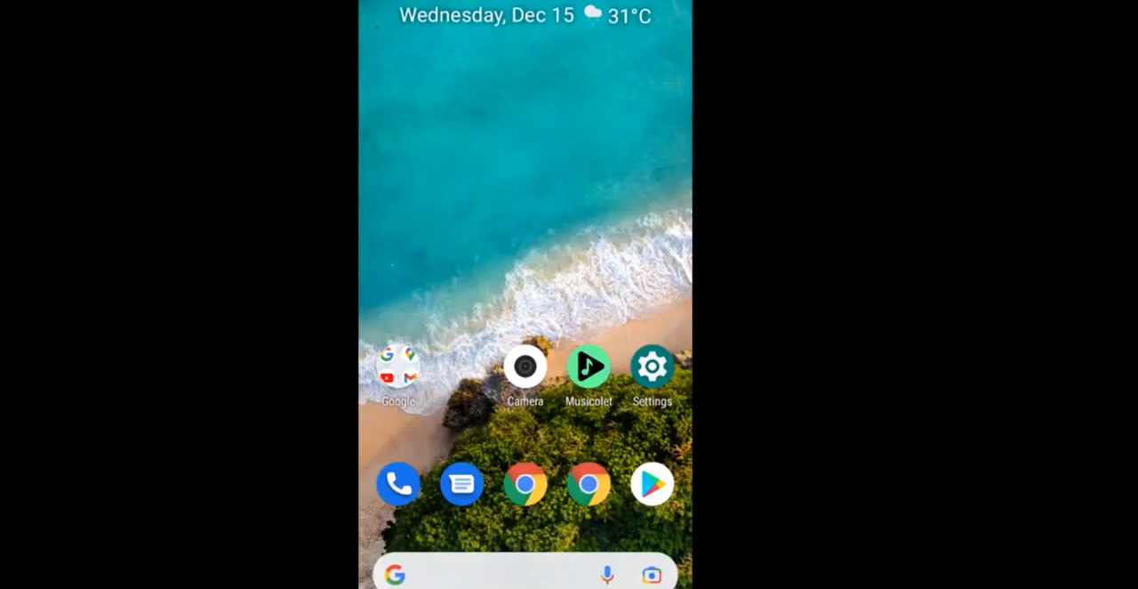
- Open the Files app at Internal storage > Video
click(398, 370)
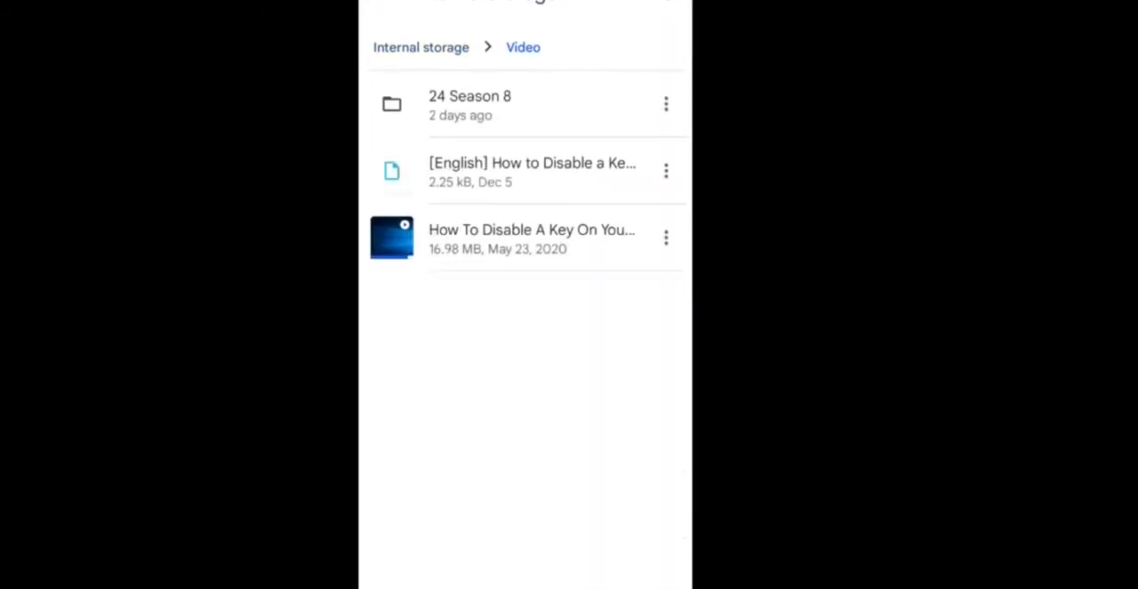
- Open the 'How To Disable A Key On Your Keyboard' video with VLC
click(665, 237)
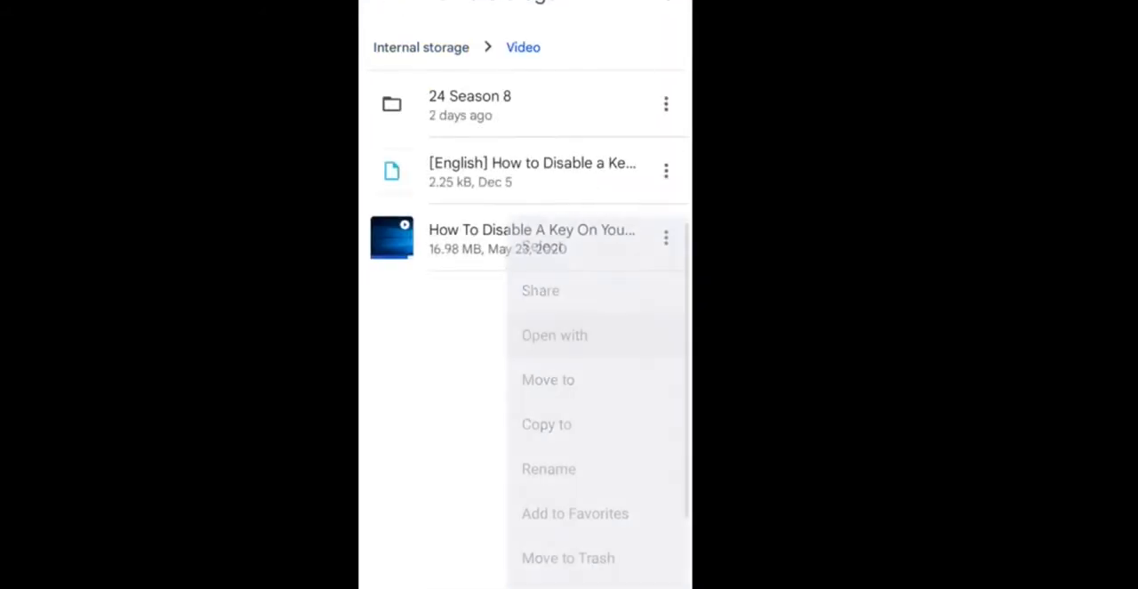
click(554, 335)
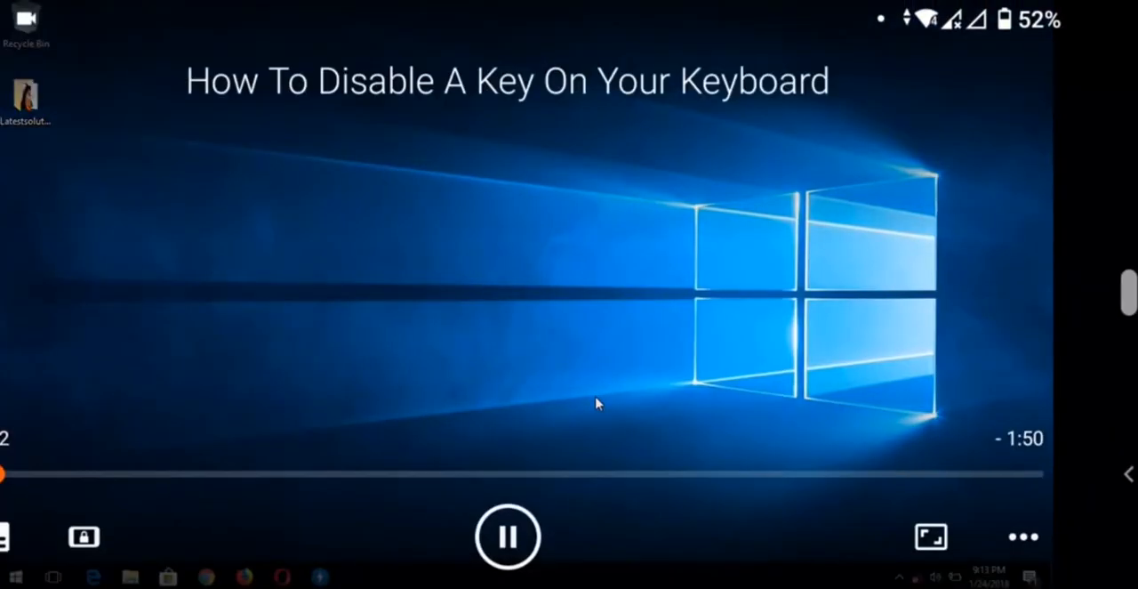
click(505, 536)
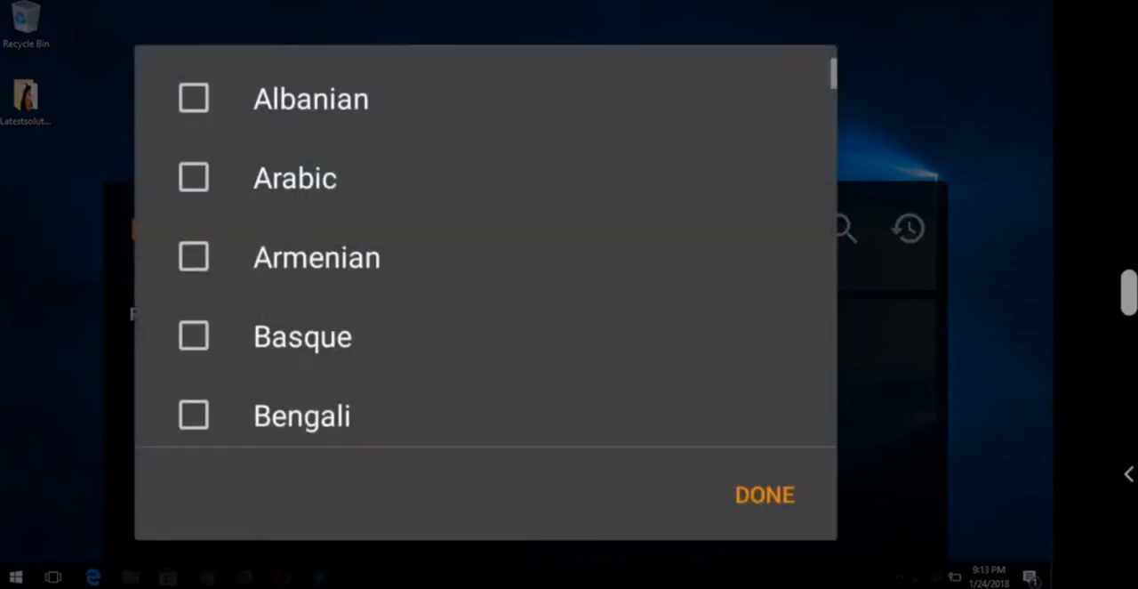
- Select English as the only subtitle search language and confirm
scroll(down, 3)
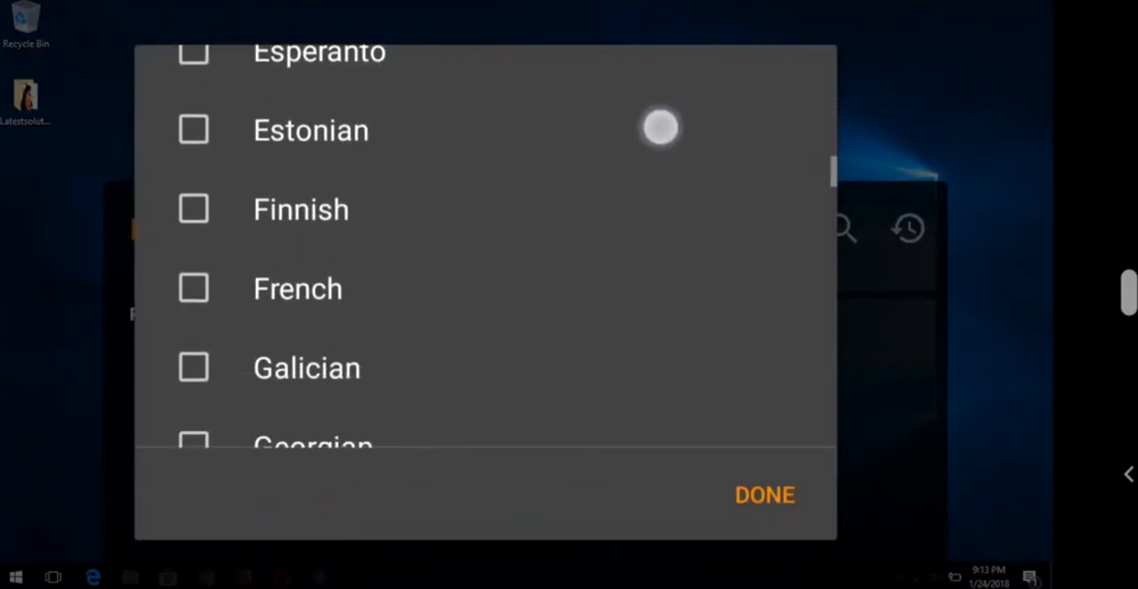
scroll(down, 3)
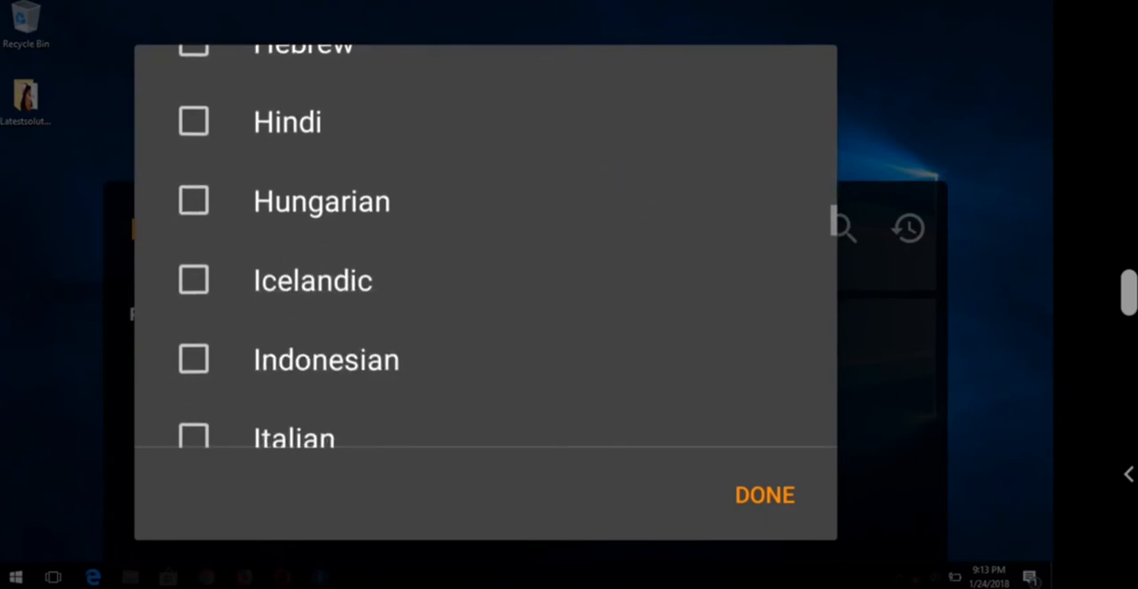
click(765, 493)
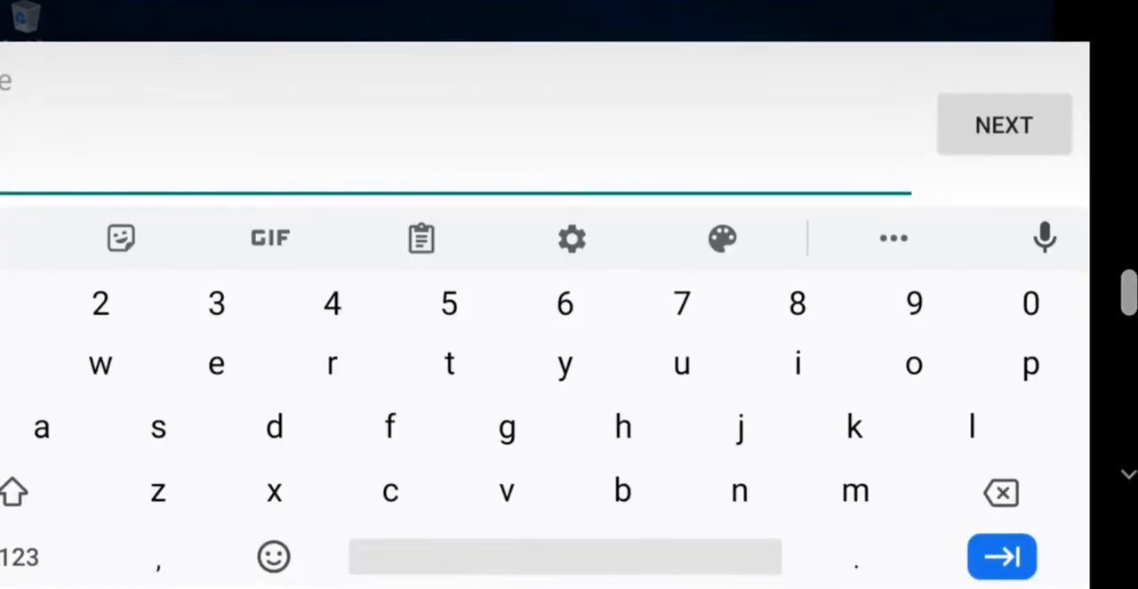
- Enter 'money heist' as the series name and continue to episode details
text(mo)
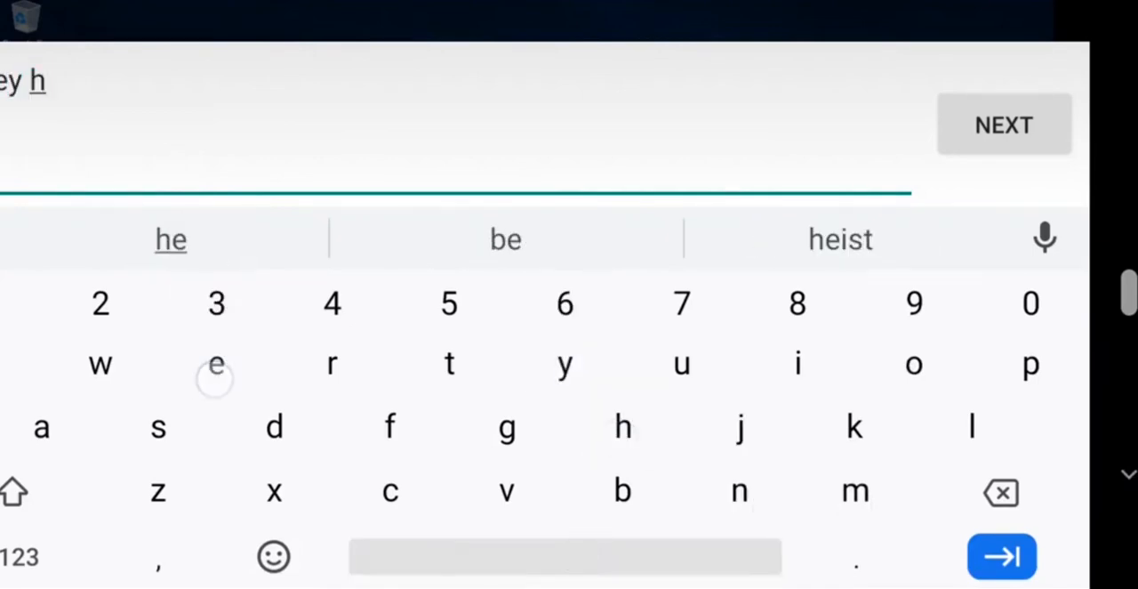
click(839, 238)
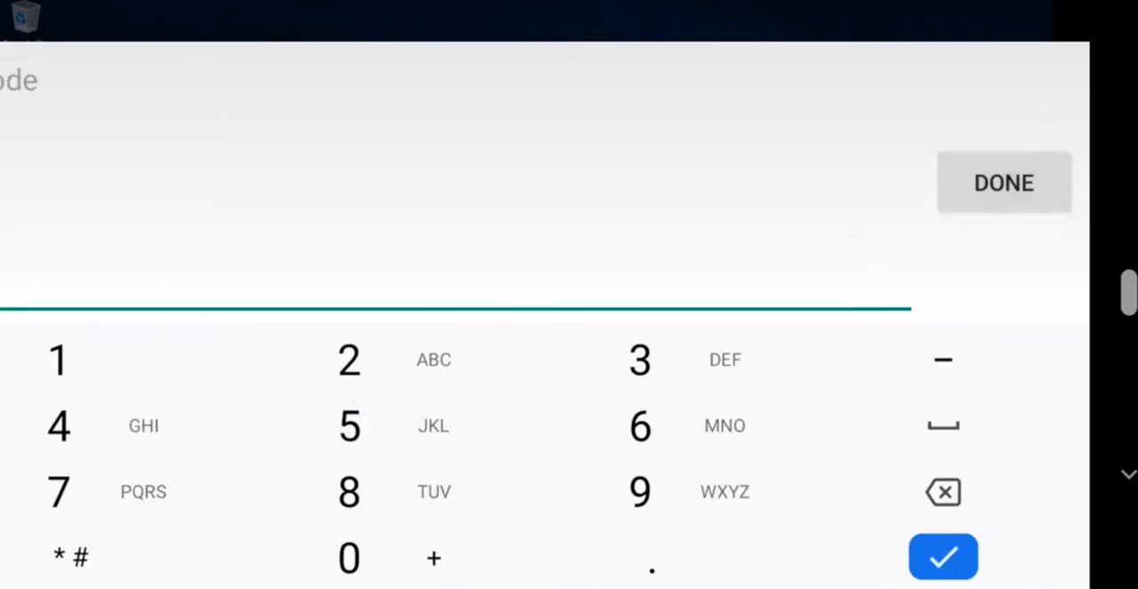
- Enter episode 3 for Season 5 and run the subtitle search
click(1004, 182)
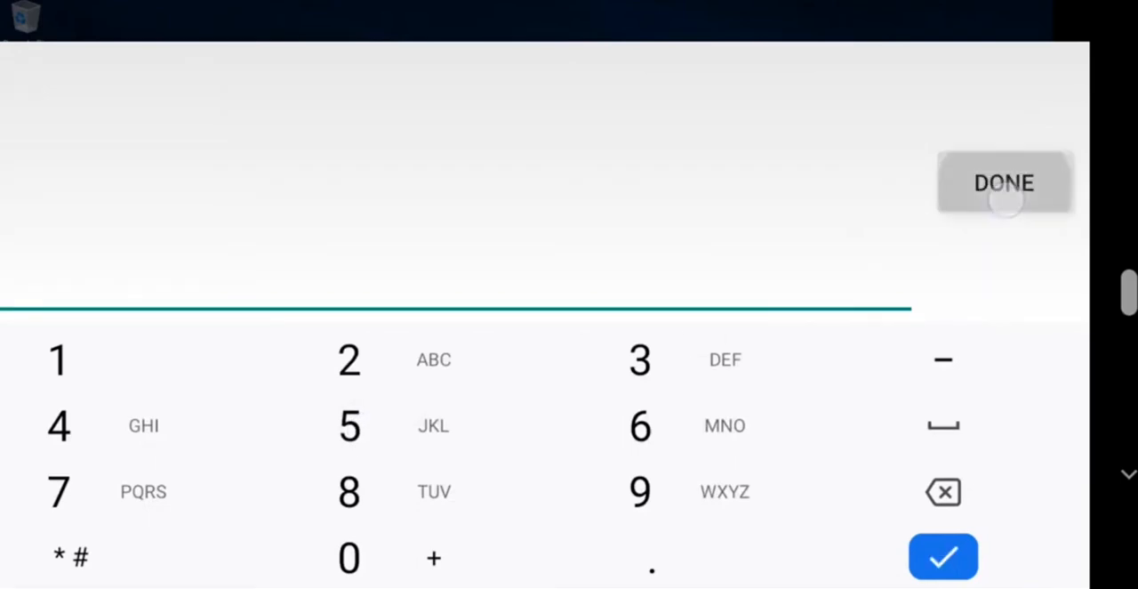
click(1005, 184)
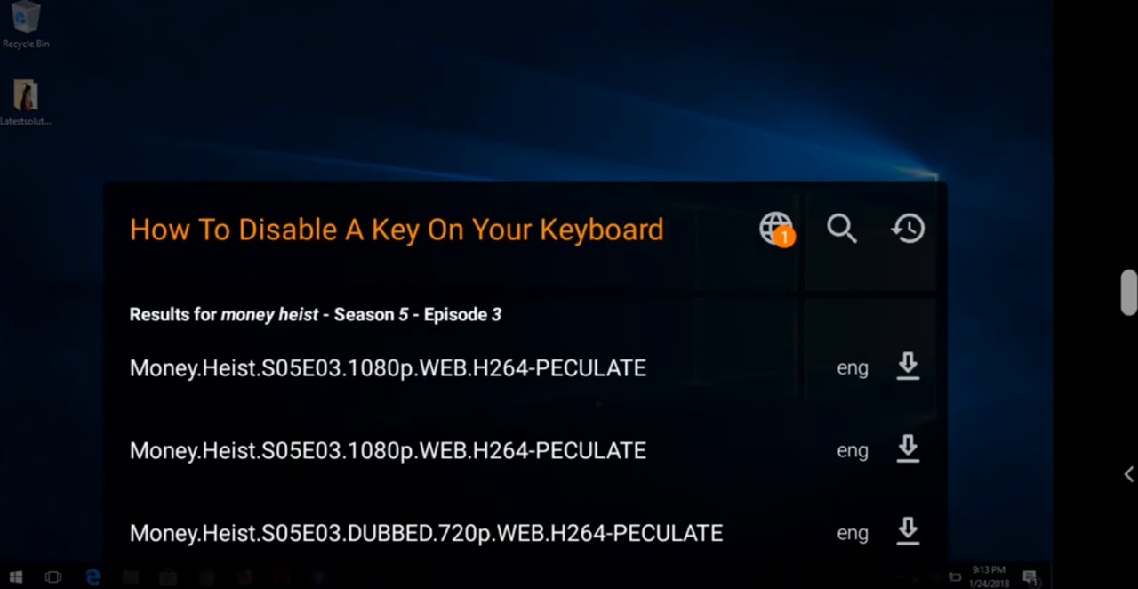
- Download the Money.Heist.S05E03.DUBBED.720p.WEB.H264-PECULATE English subtitle
click(907, 532)
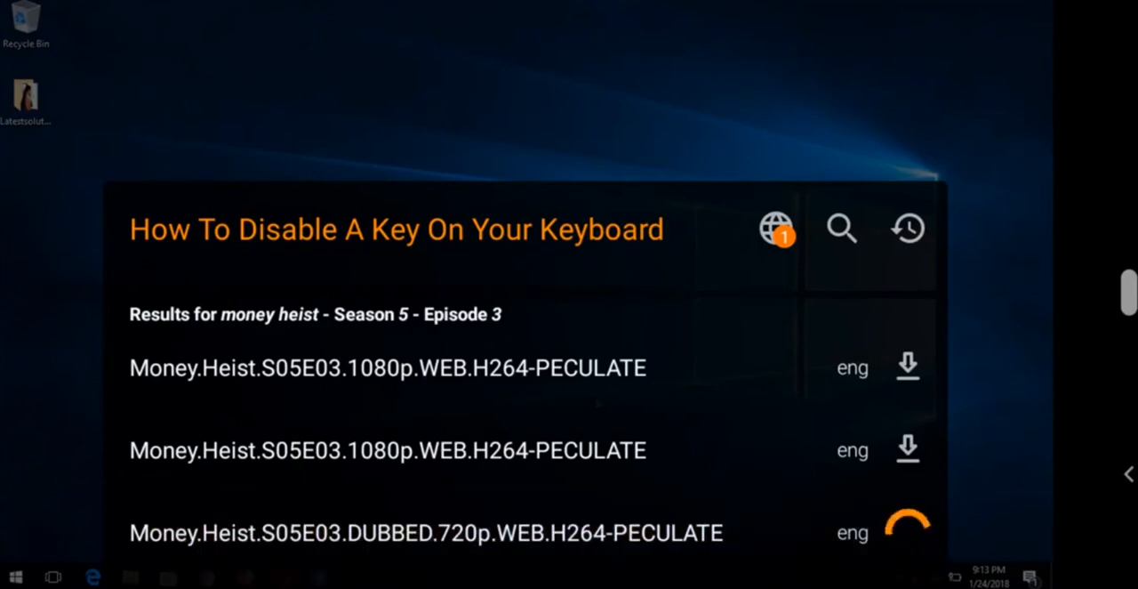